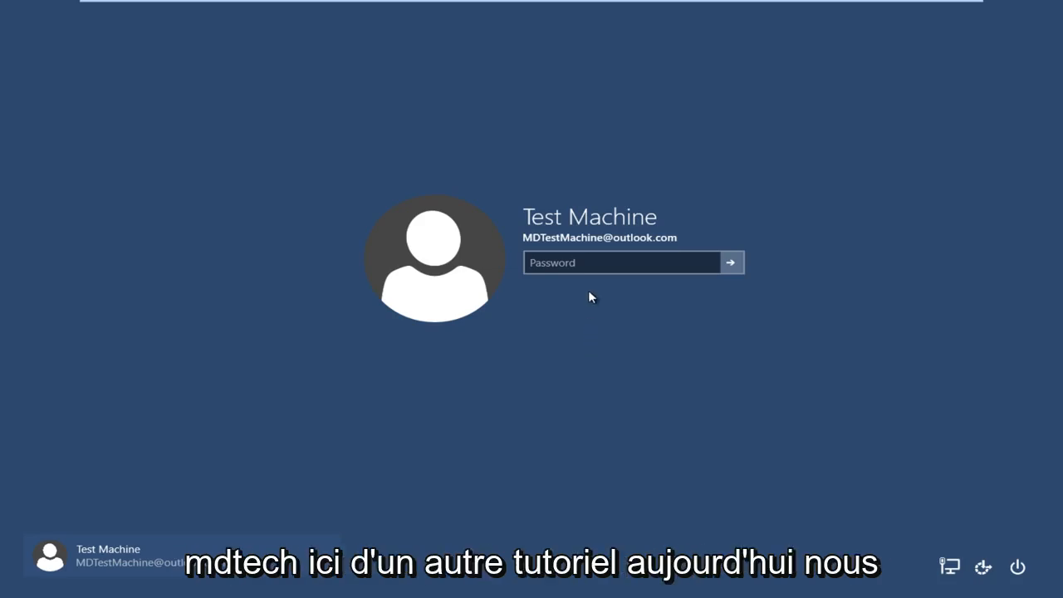
mouse_move(589, 291)
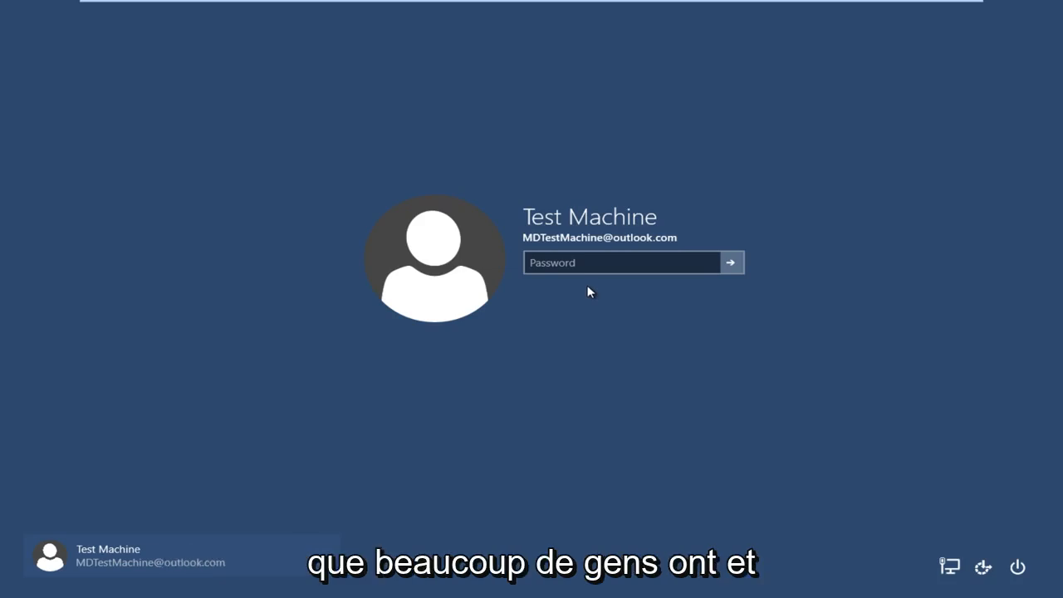
Focus the Password box on the Windows 10 lock screen to enter a password
left_click(589, 262)
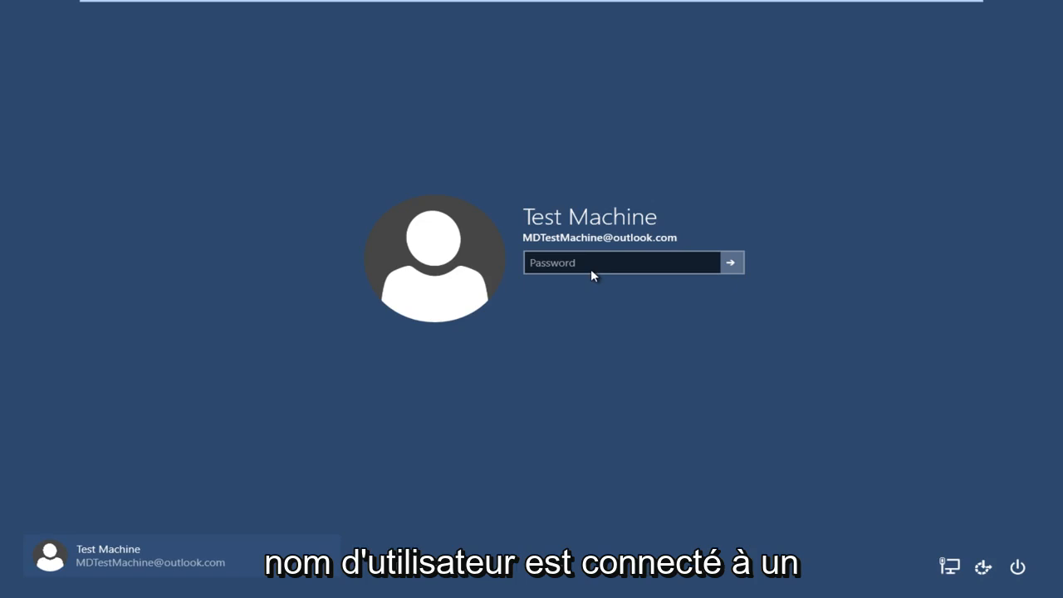
mouse_move(585, 280)
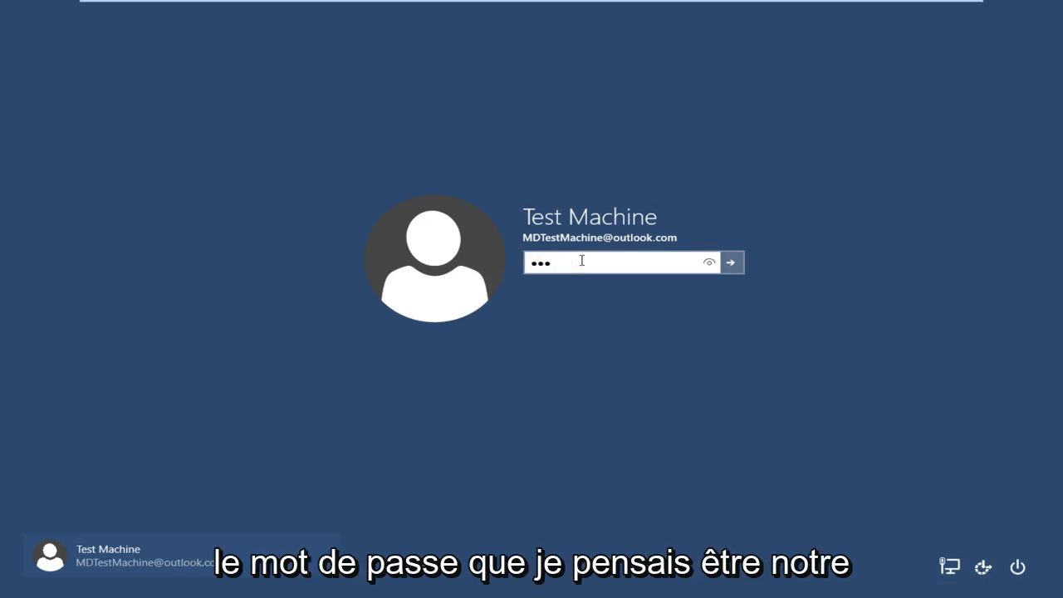
Submit the entered password and receive the incorrect-password warning
left_click(732, 261)
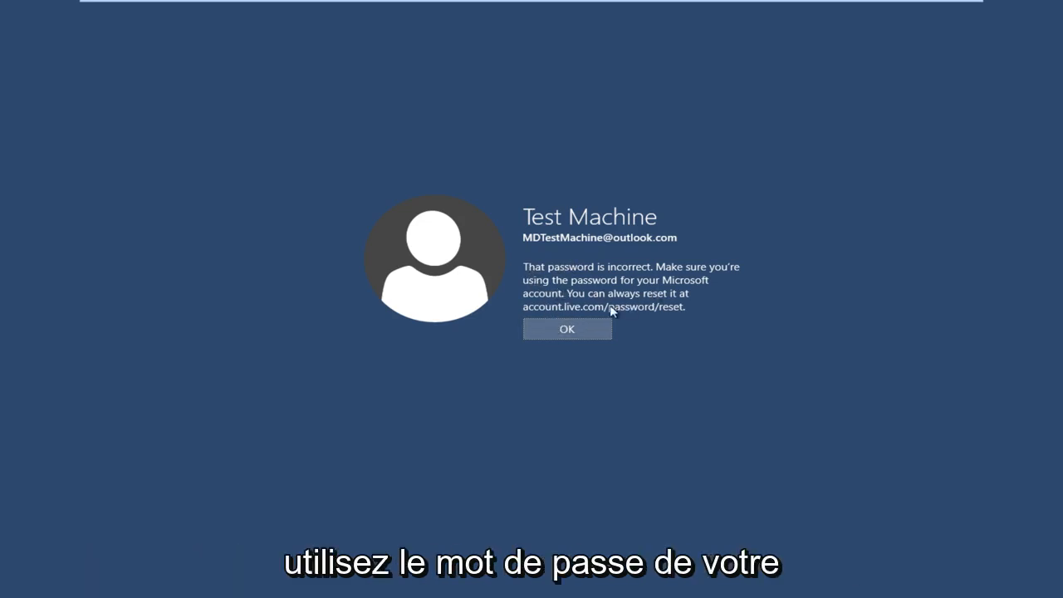
mouse_move(541, 317)
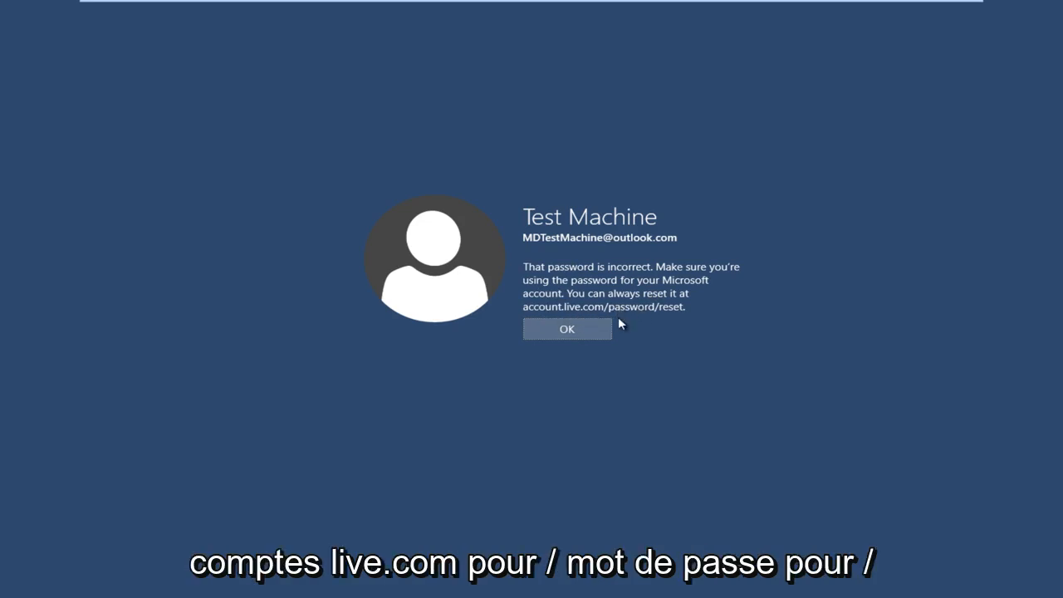
mouse_move(656, 328)
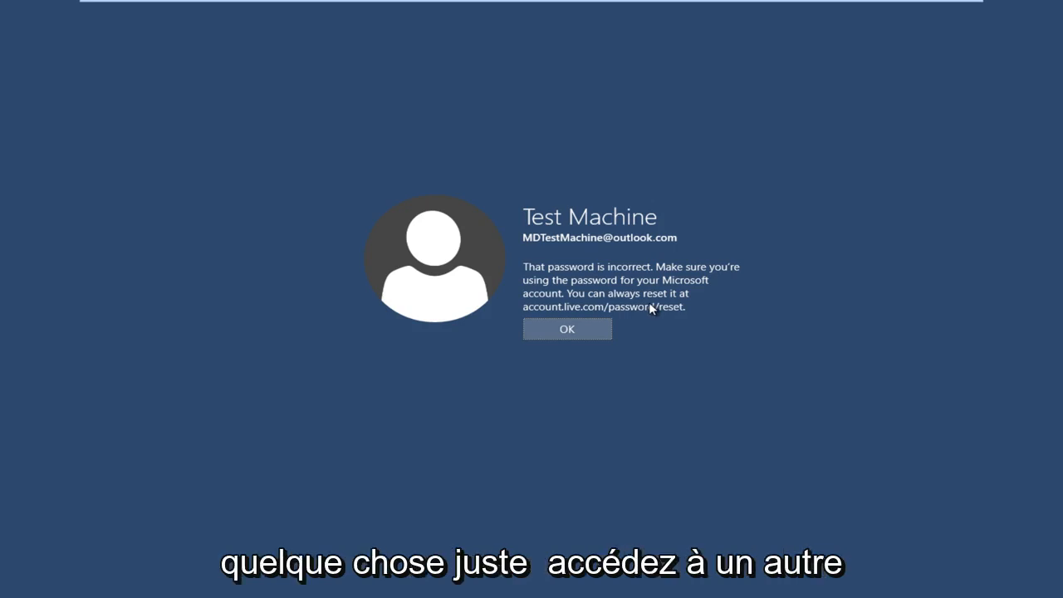
mouse_move(945, 7)
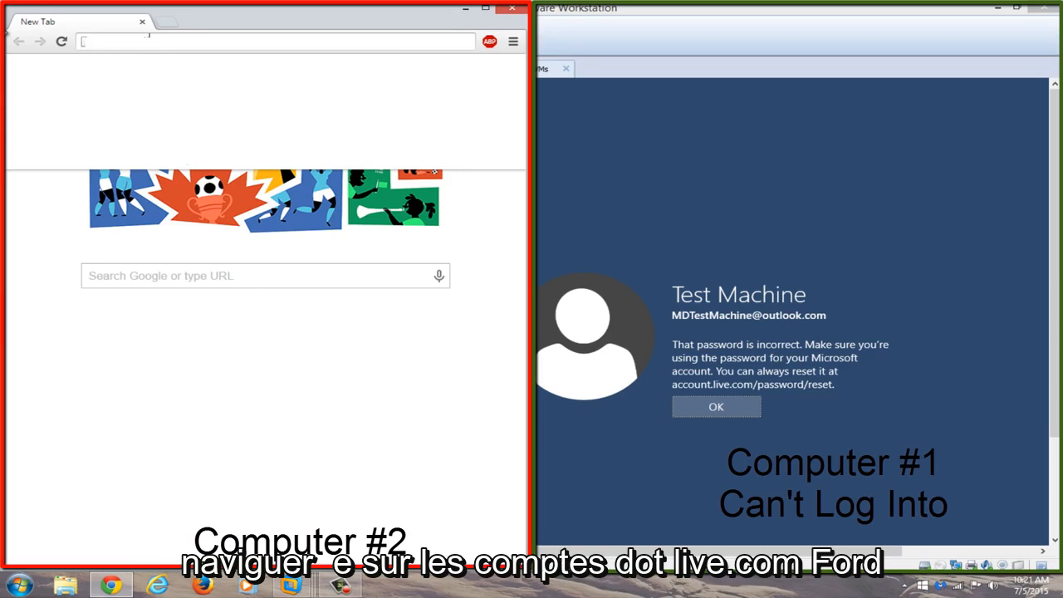
Load accounts.live.com/password/reset in Chrome's address bar
type("accounts.live.com/")
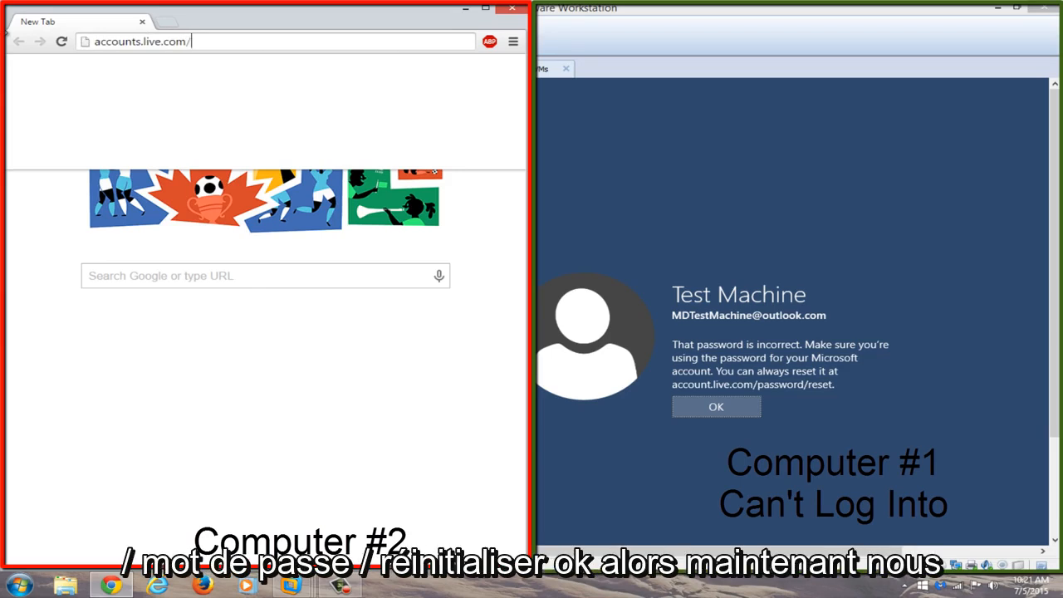
type("password/")
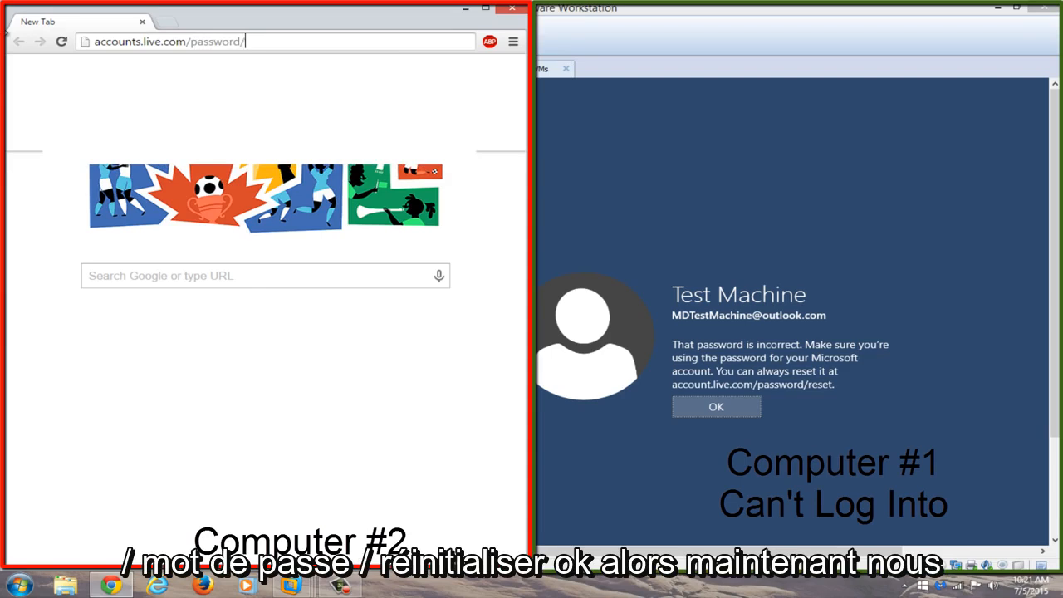
key("Enter")
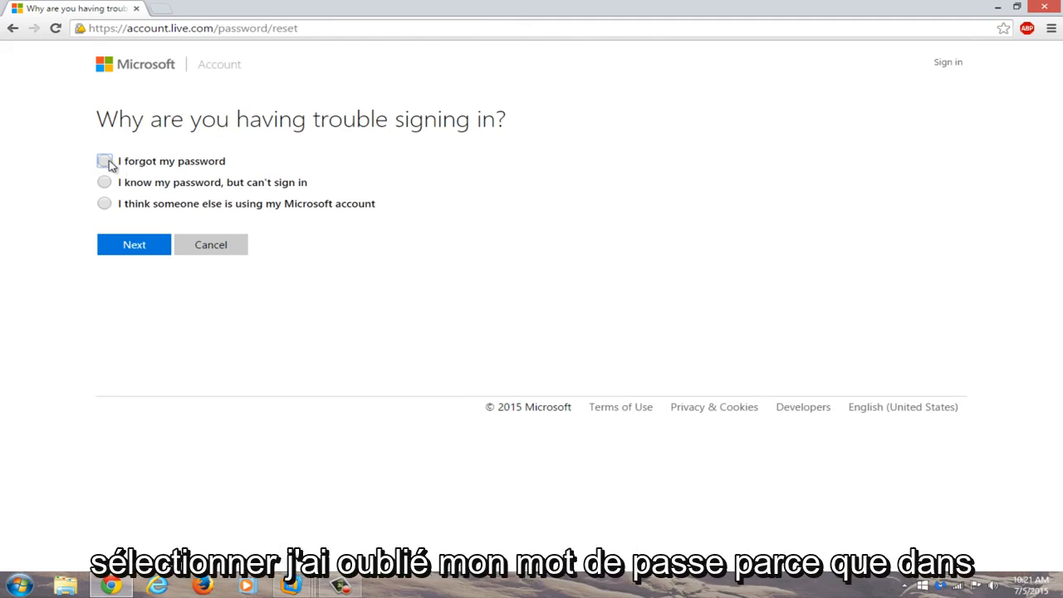
Choose 'I forgot my password' as the reason and continue
left_click(105, 160)
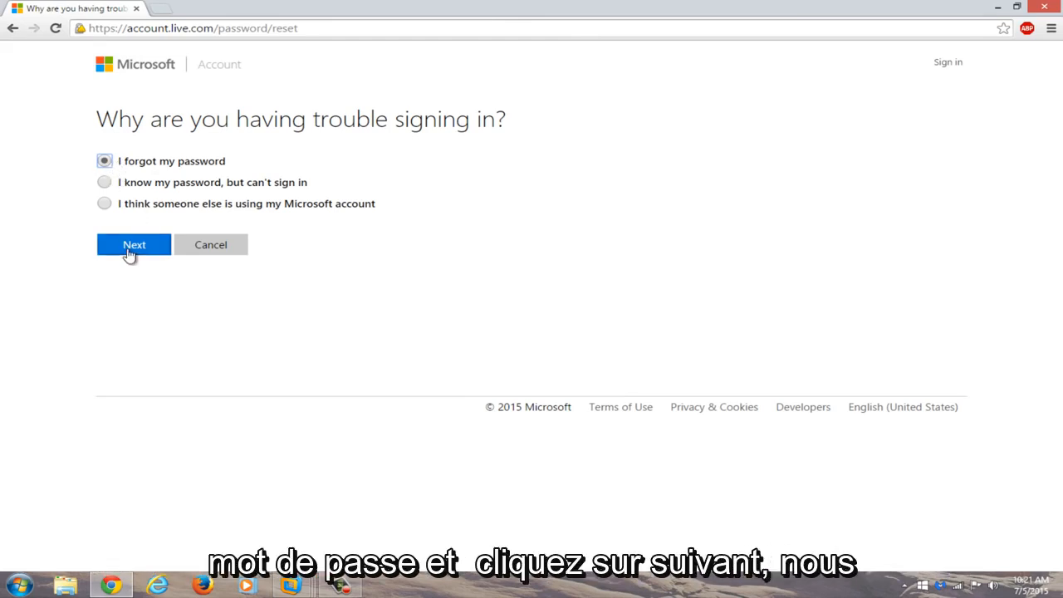
left_click(134, 244)
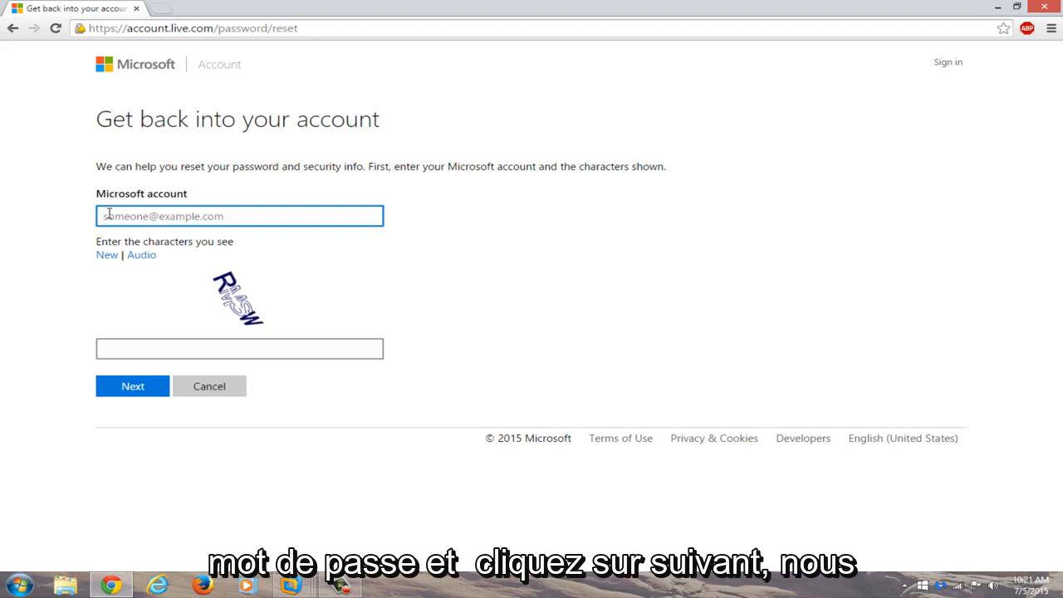
mouse_move(513, 7)
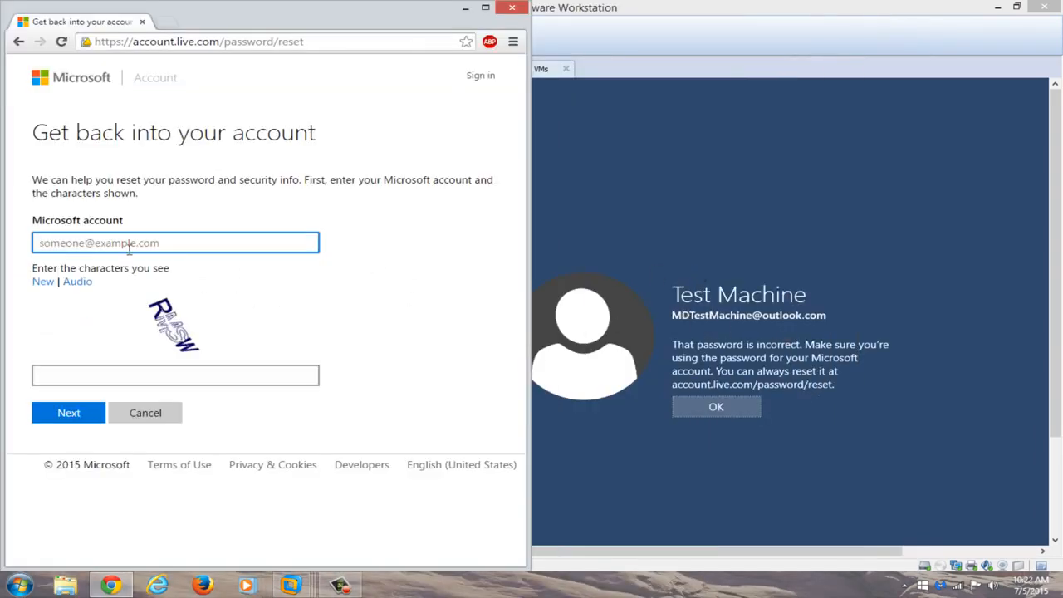
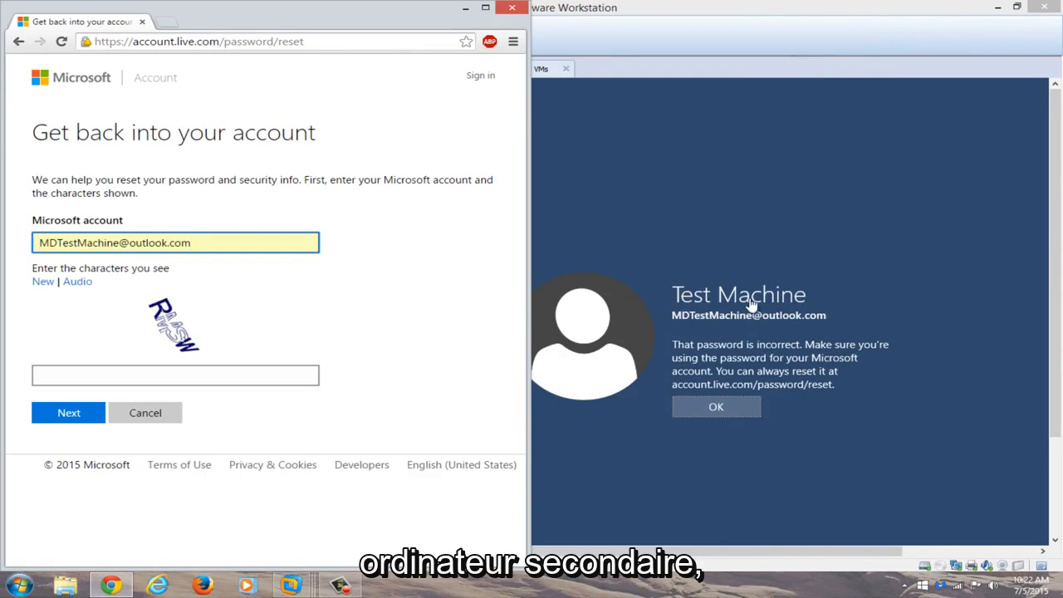
mouse_move(23, 240)
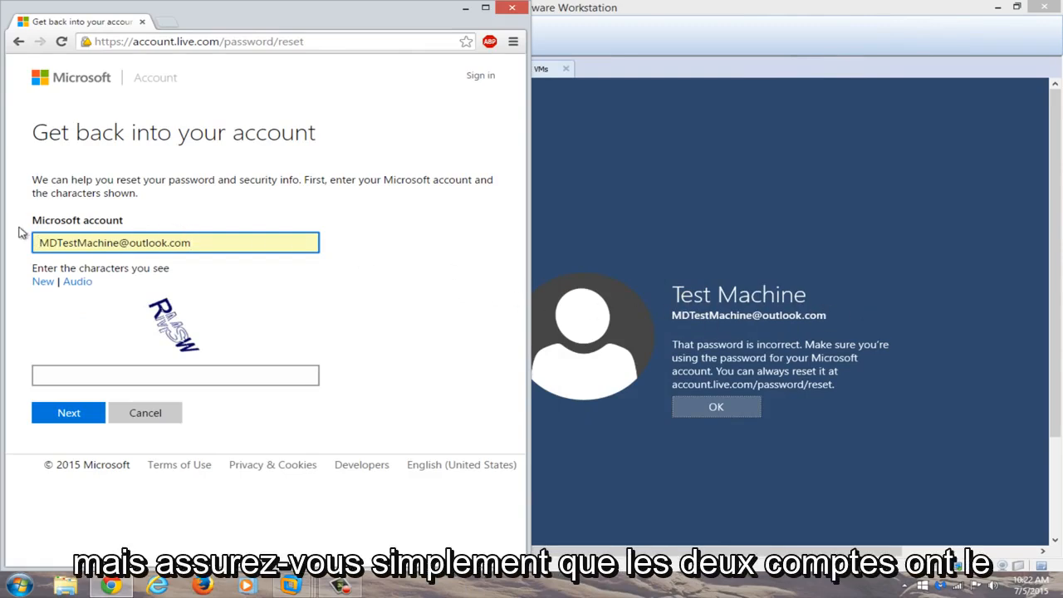
left_click(174, 375)
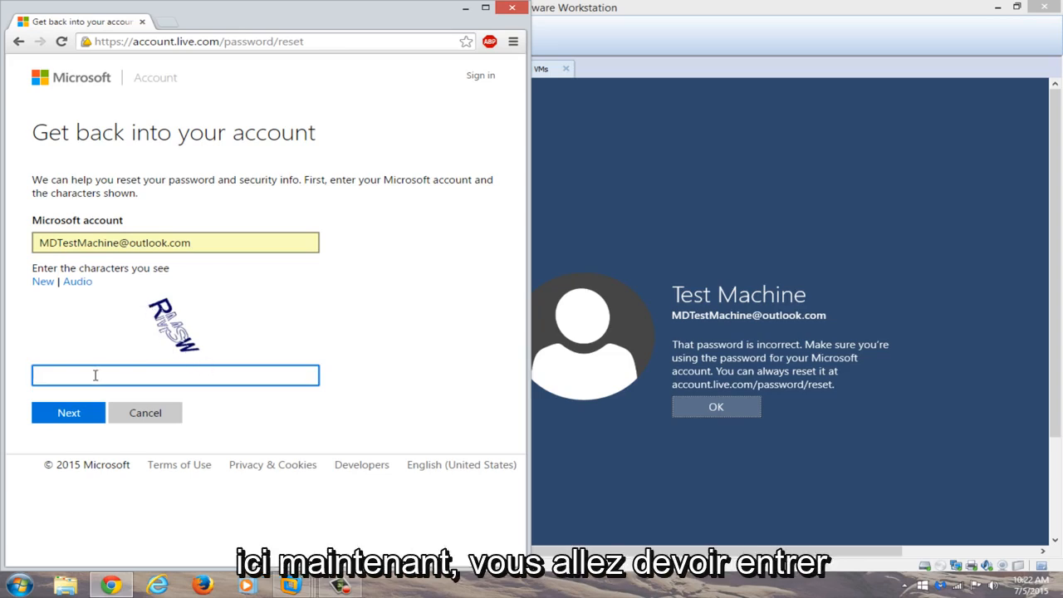
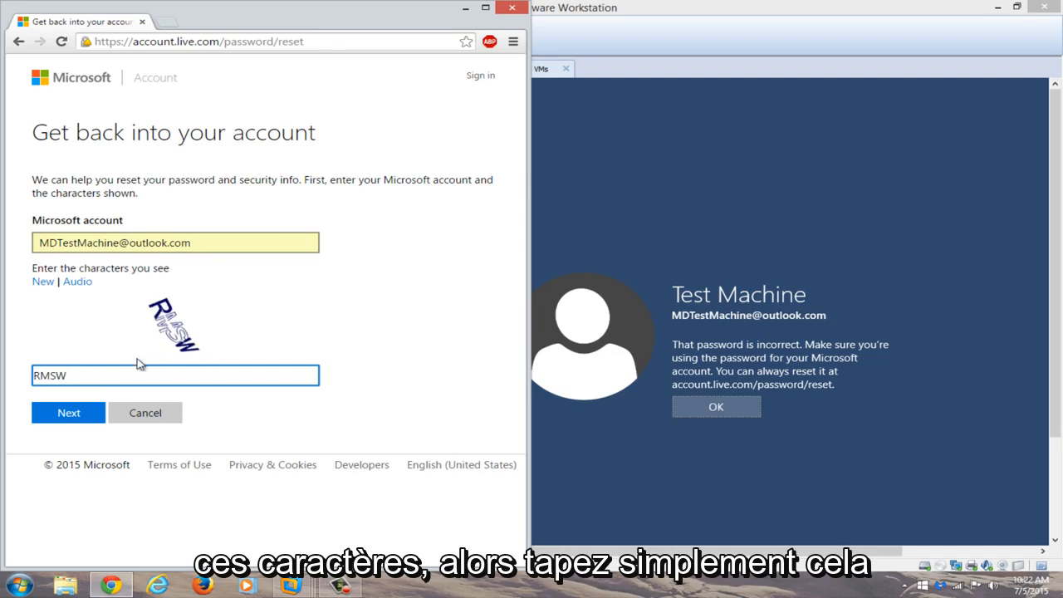
left_click(68, 413)
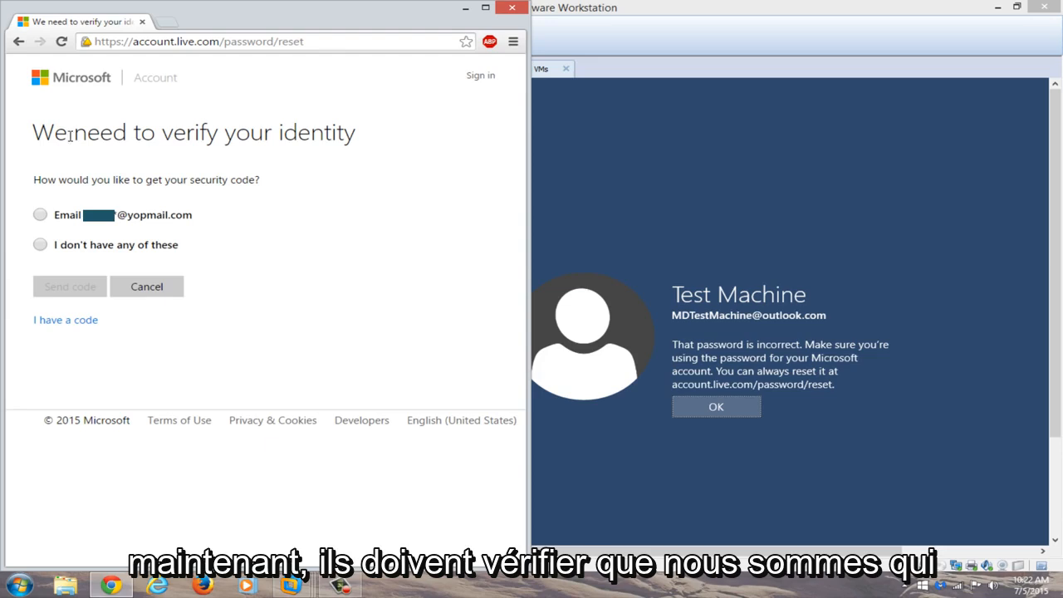
mouse_move(233, 157)
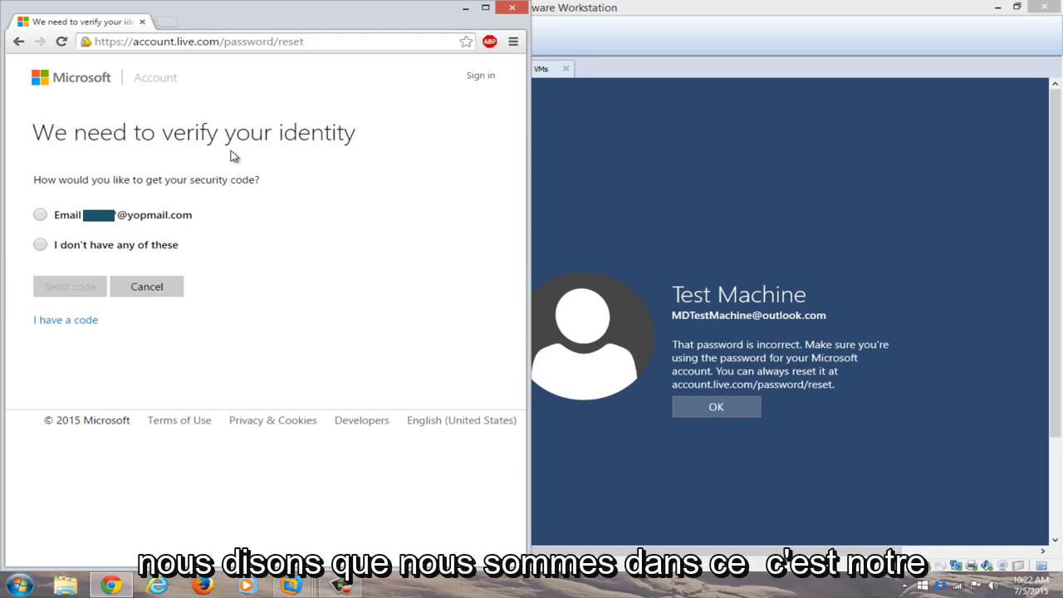
mouse_move(19, 243)
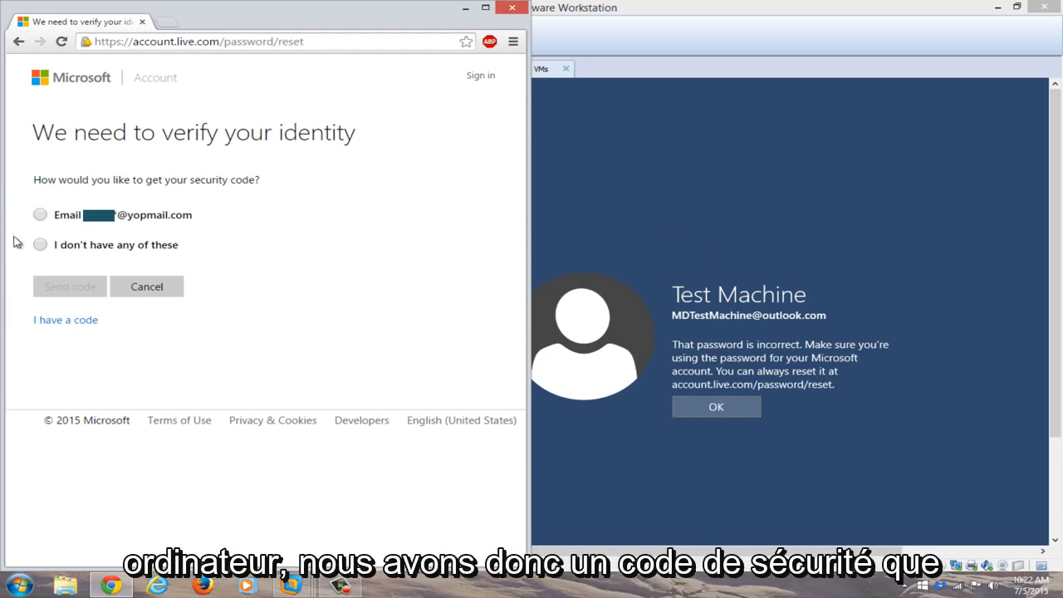
mouse_move(53, 211)
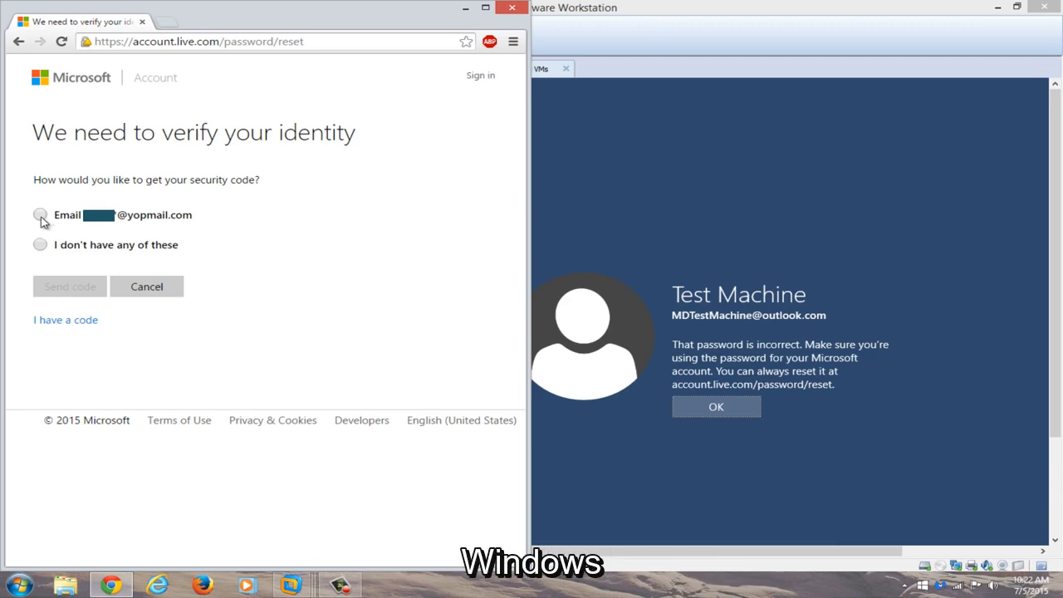
Request the security code by email to the yopmail address, then open a new tab
left_click(38, 214)
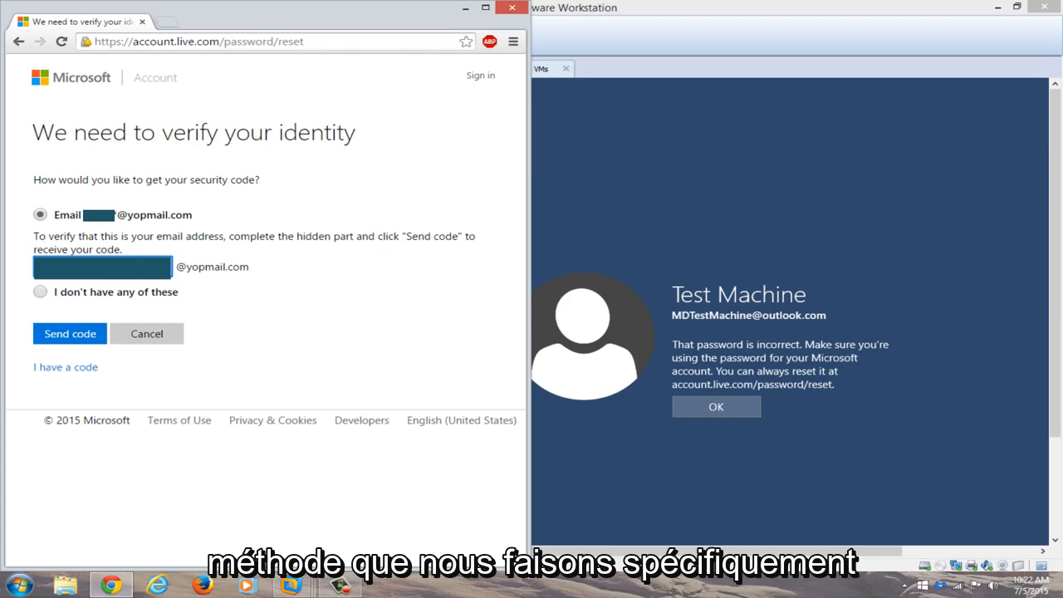
mouse_move(108, 214)
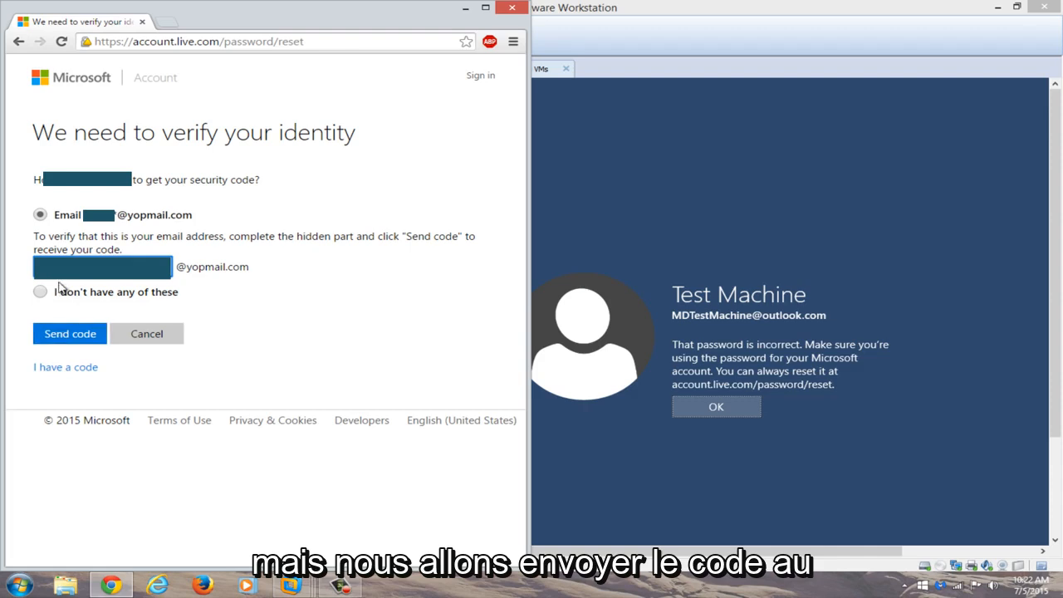
left_click(70, 333)
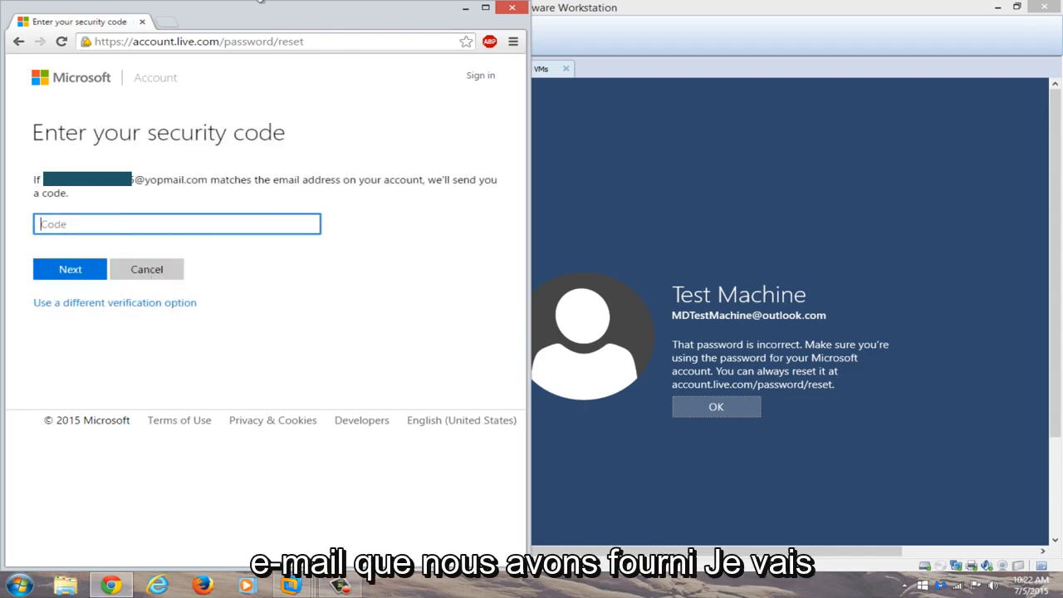
left_click(172, 21)
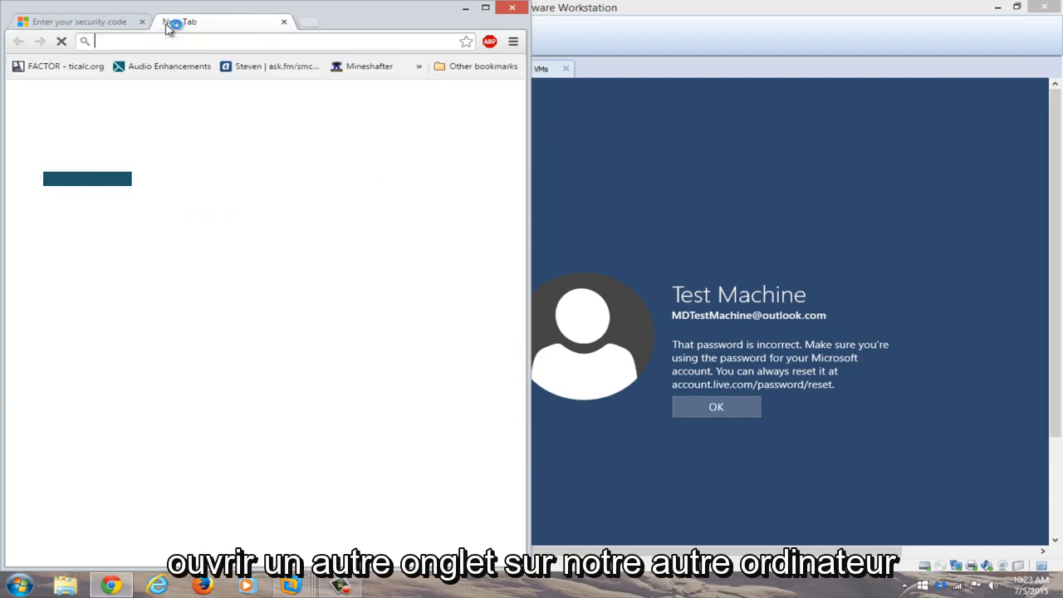
type("yopmail.com/en/")
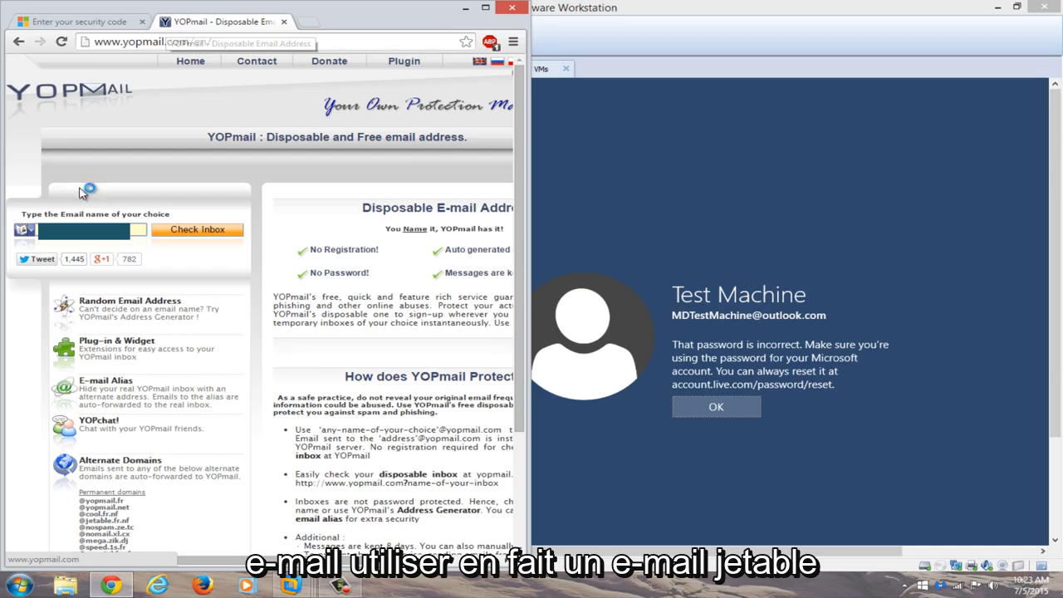
left_click(716, 407)
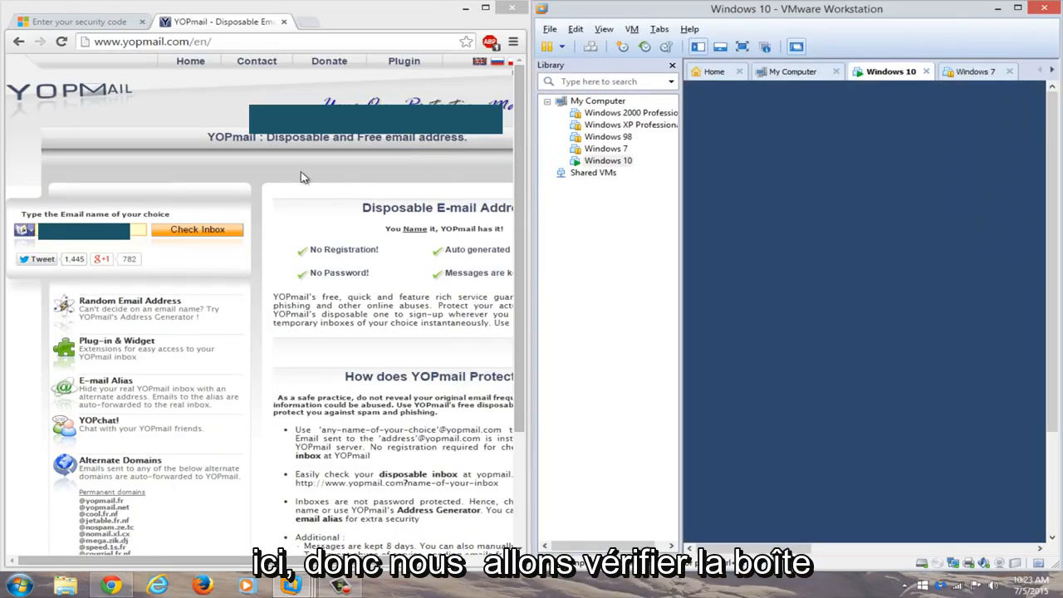
left_click(197, 229)
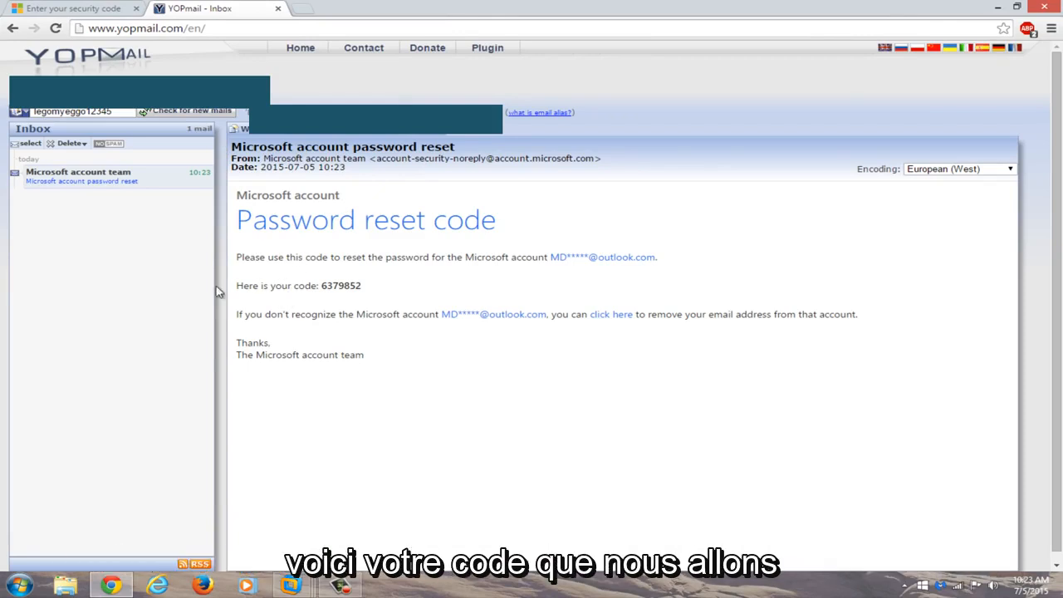
double_click(341, 285)
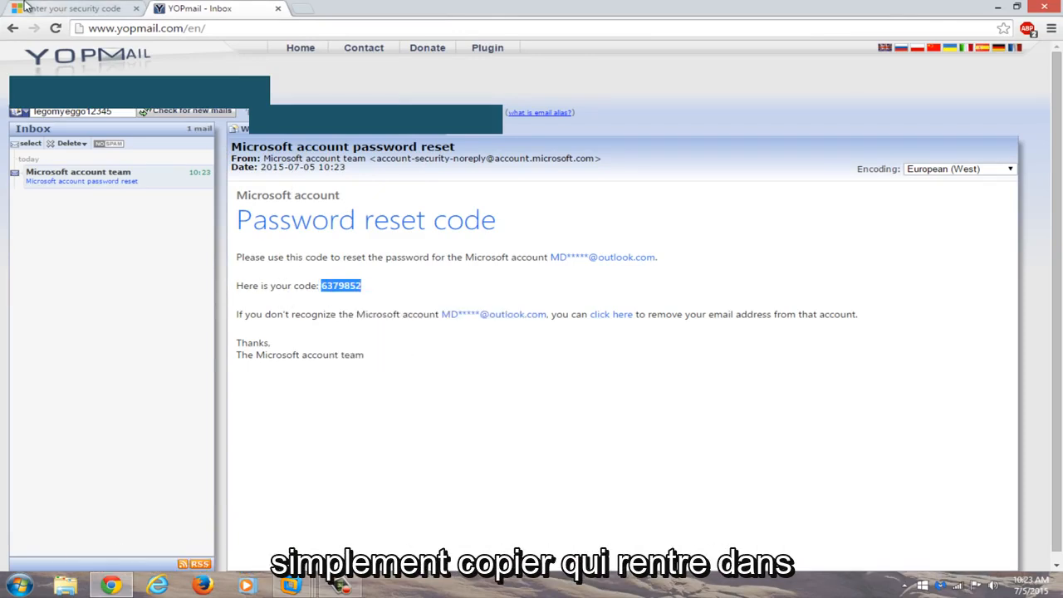
left_click(66, 8)
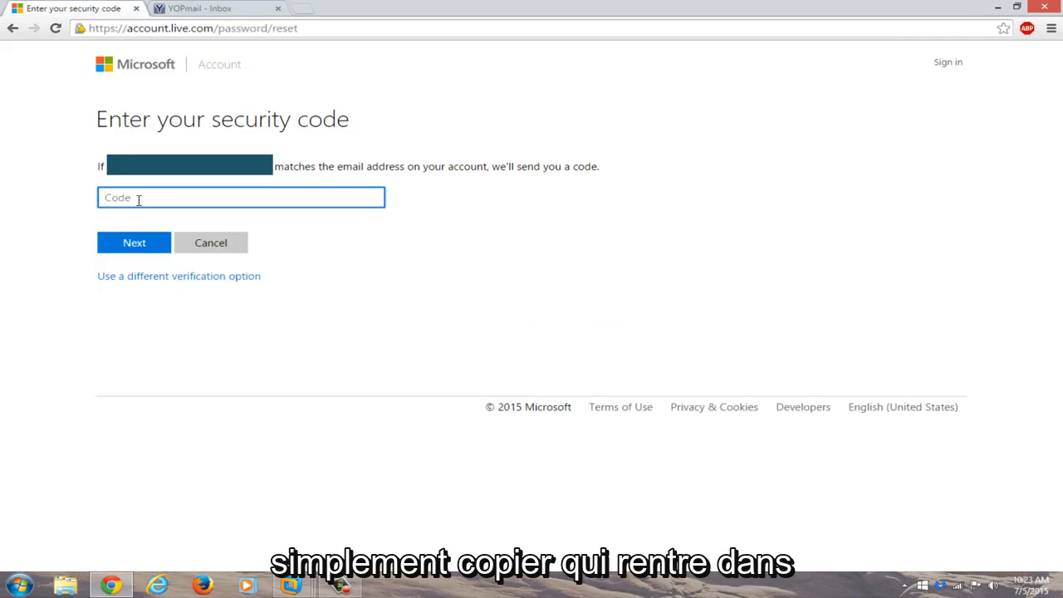
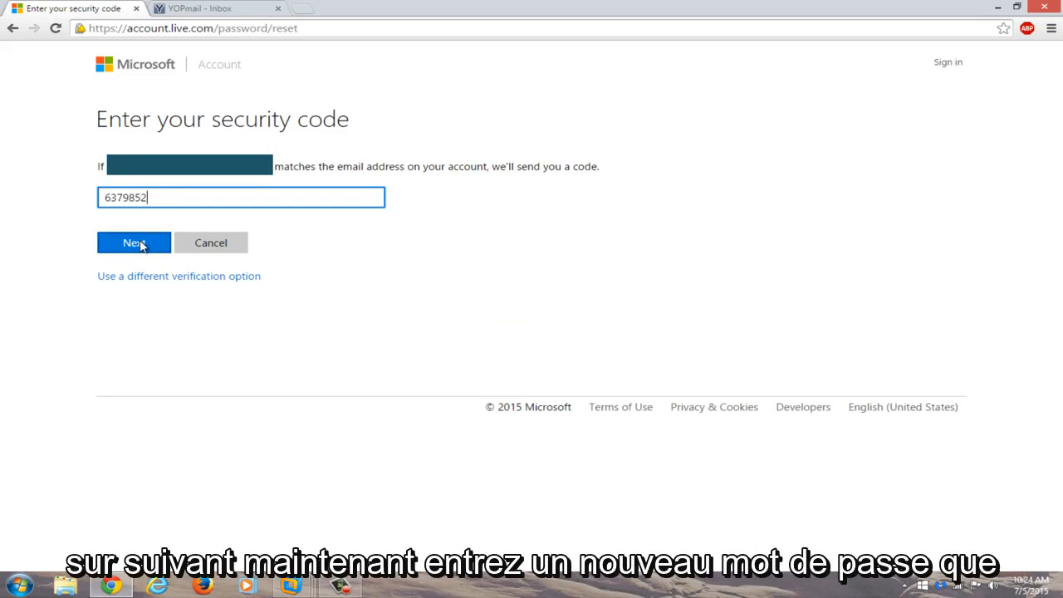
left_click(134, 243)
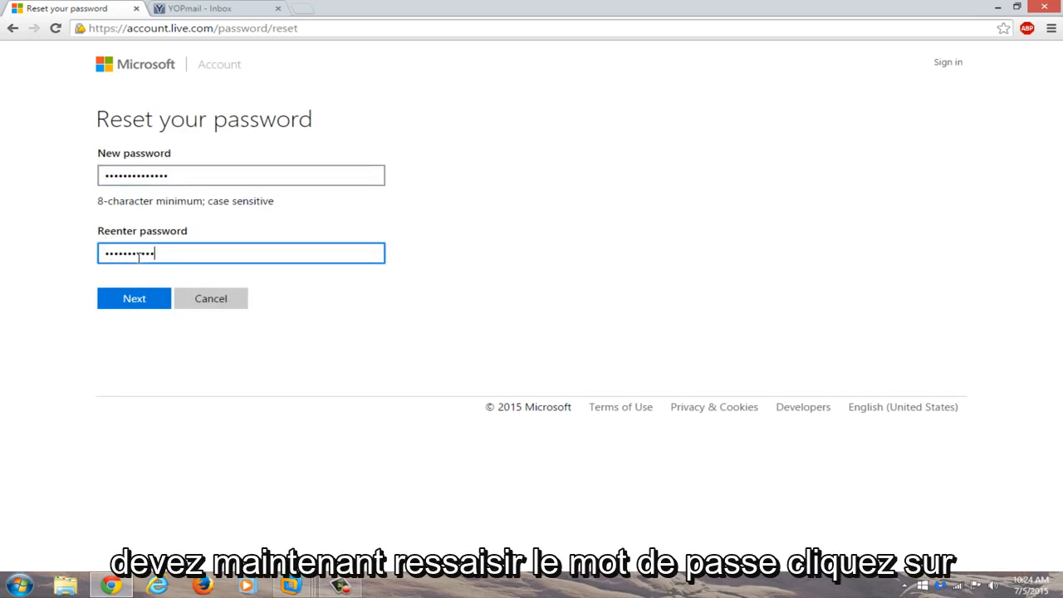
left_click(133, 299)
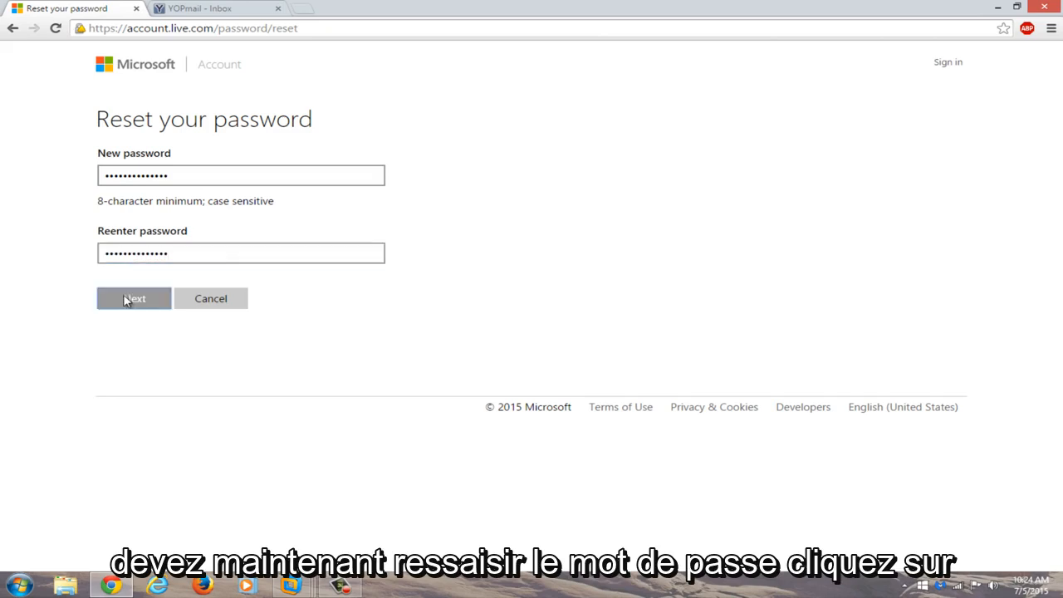
left_click(133, 298)
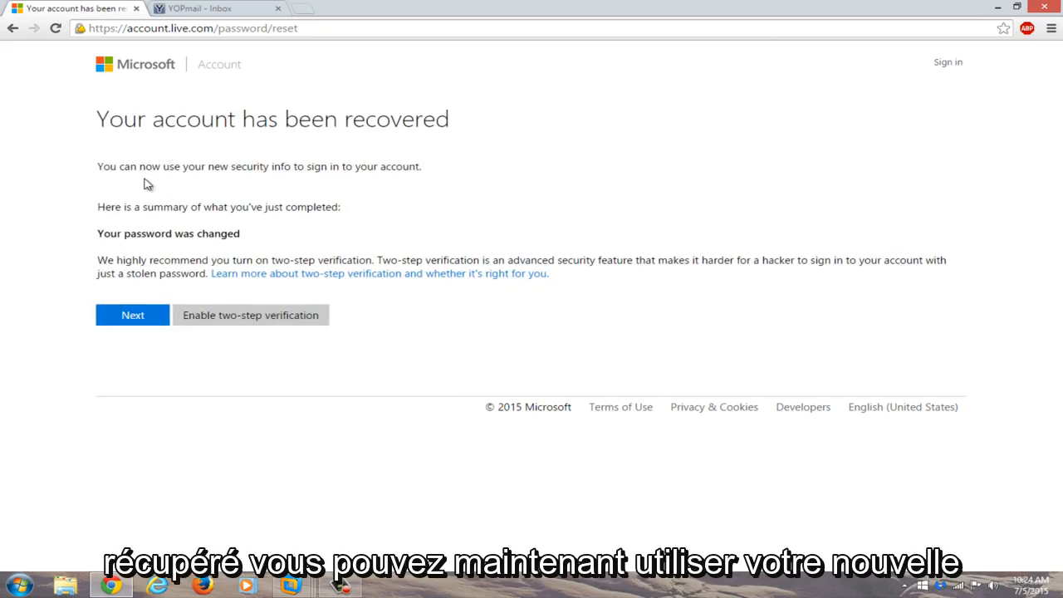
mouse_move(137, 189)
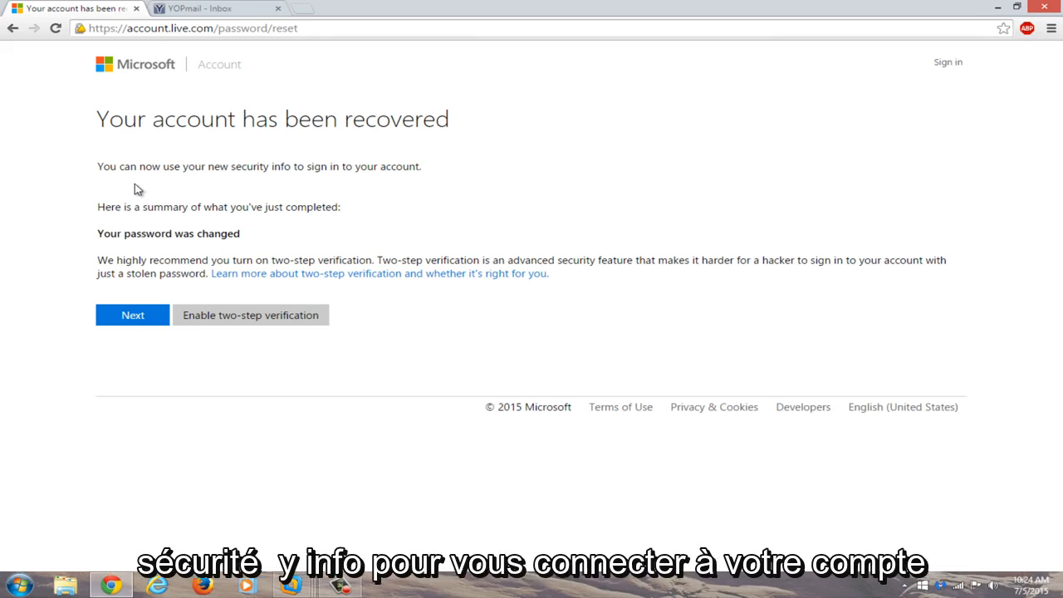
mouse_move(125, 261)
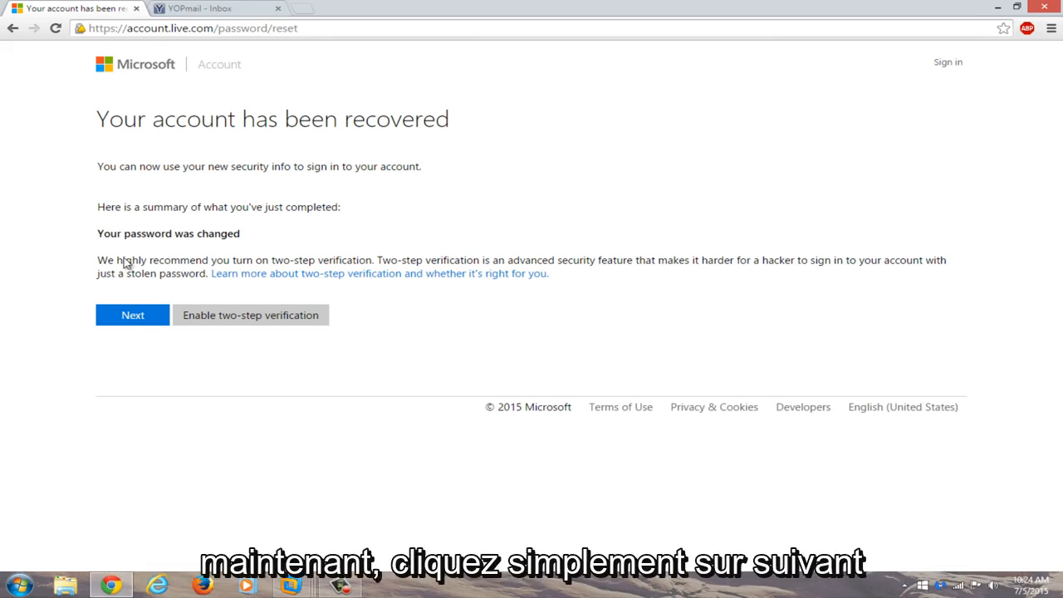
Continue past 'Your account has been recovered' and focus the account email field
left_click(132, 315)
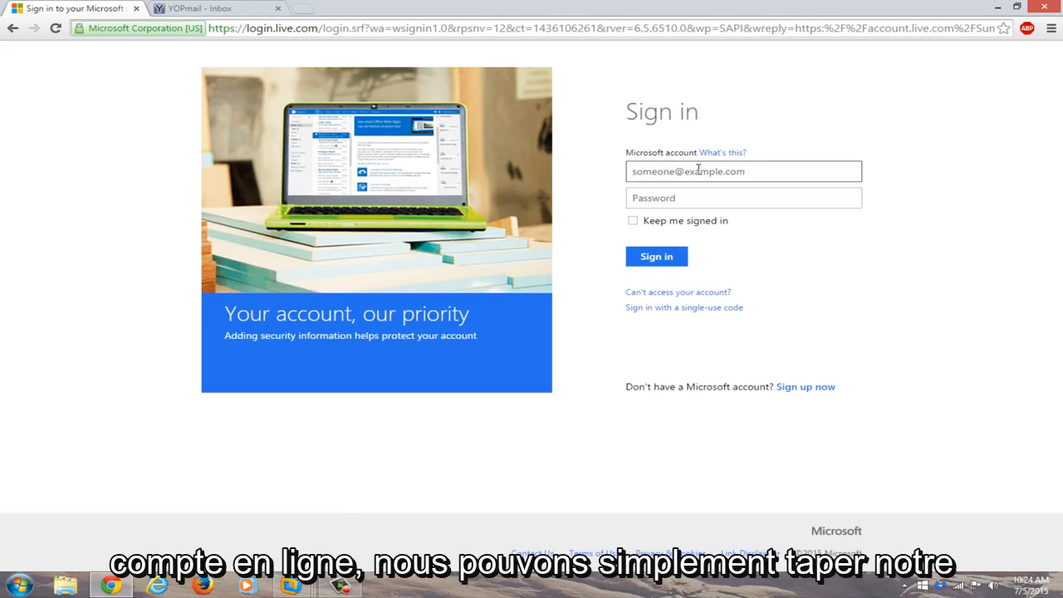
left_click(743, 171)
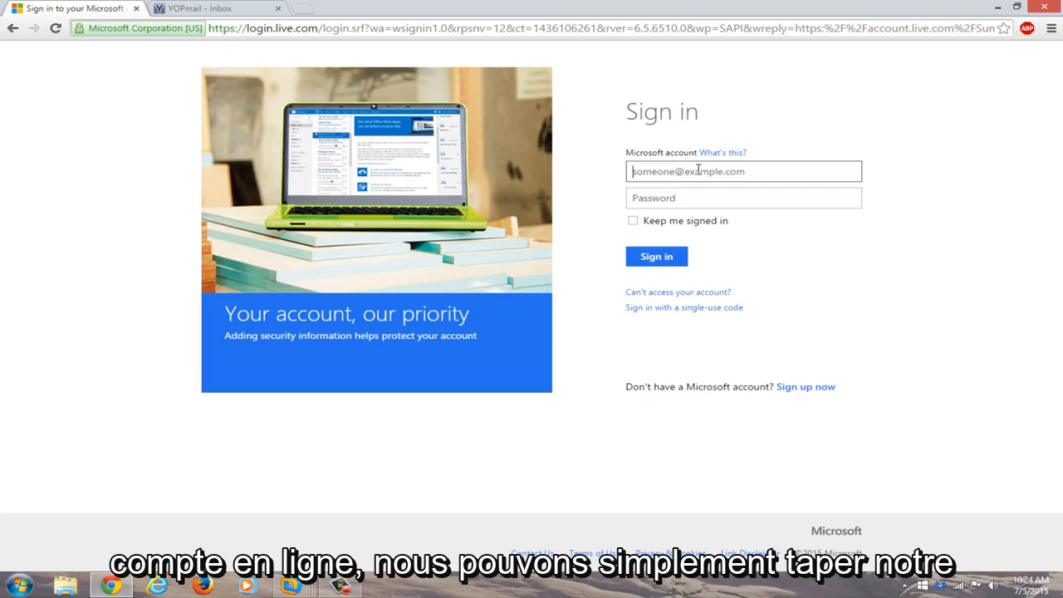
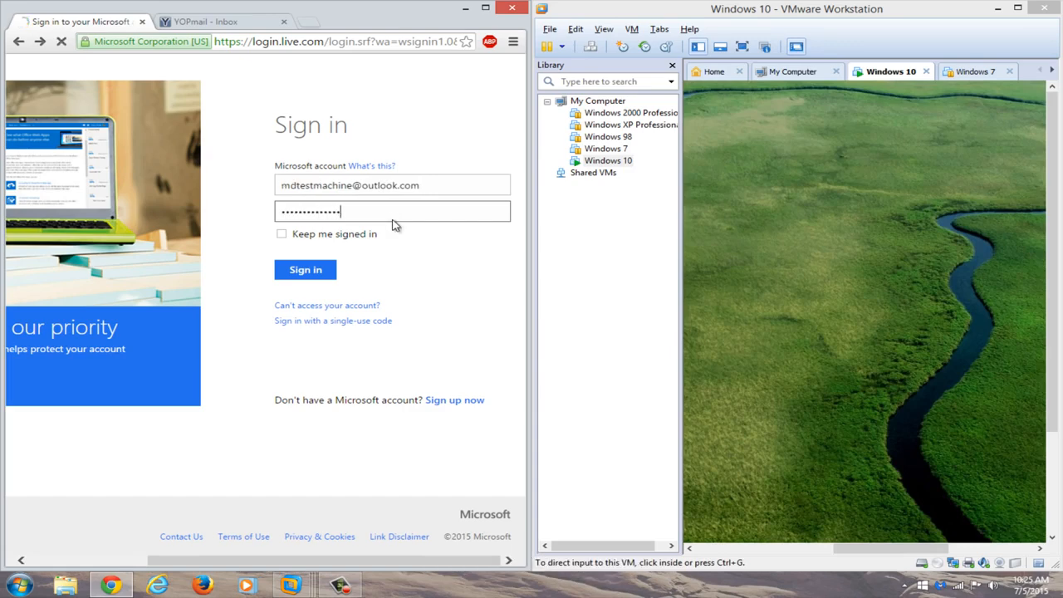
left_click(304, 269)
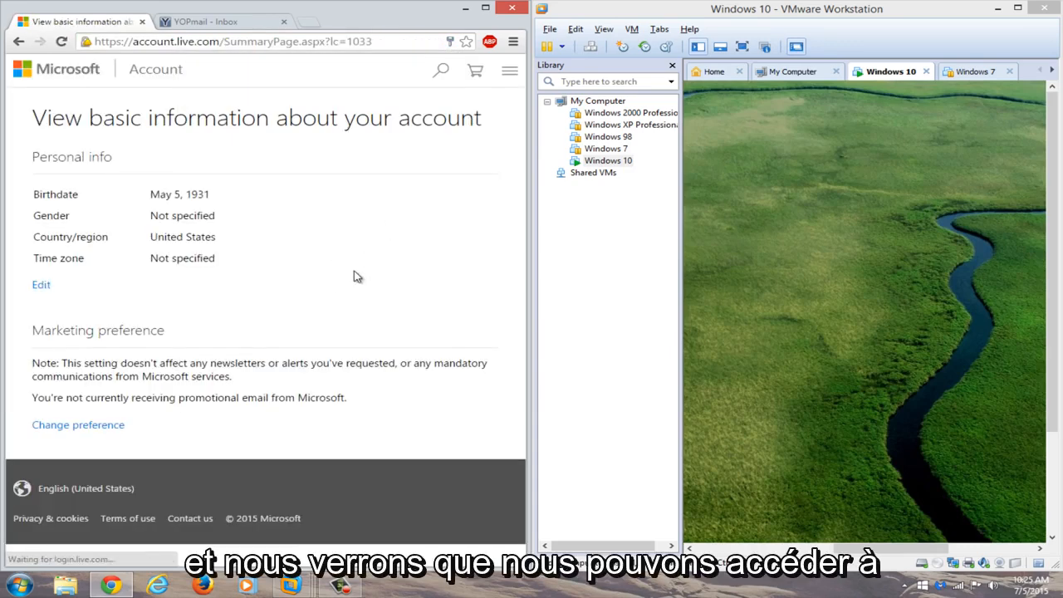
mouse_move(261, 278)
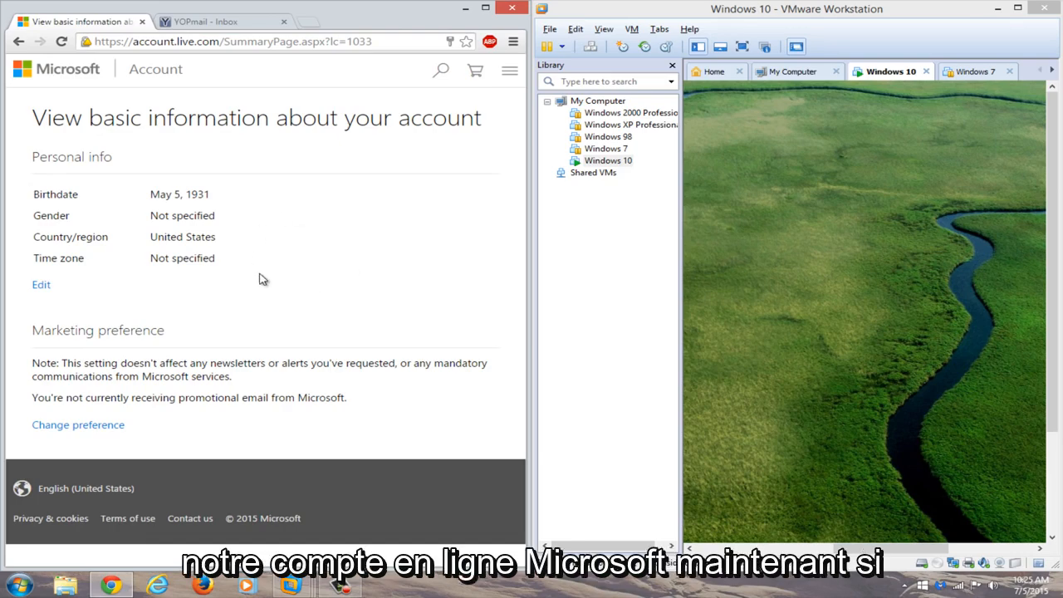
mouse_move(1028, 24)
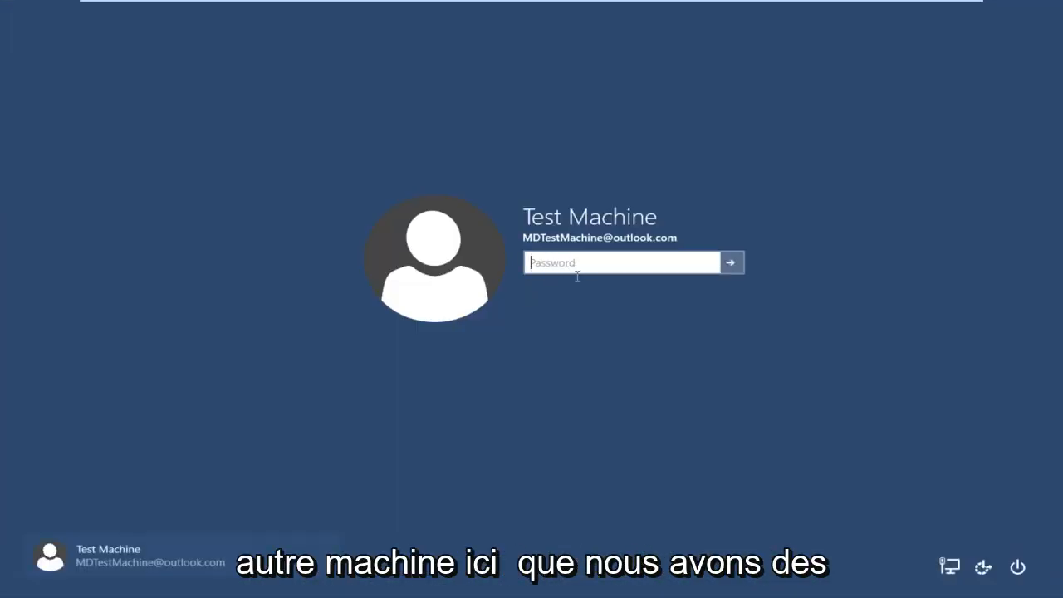
Enter the new password for Test Machine on the lock screen and submit it
type("••")
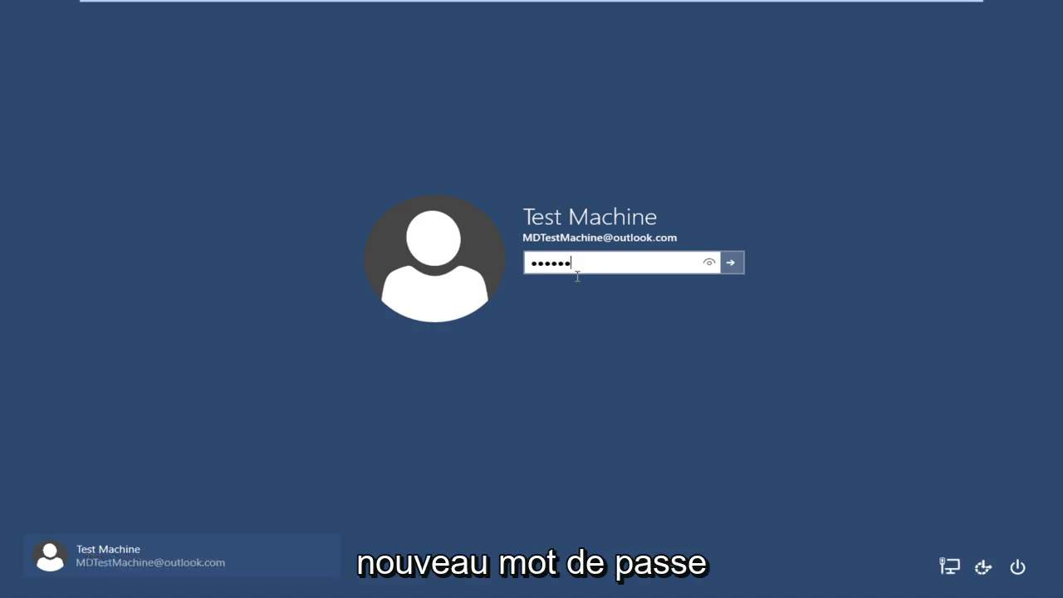
left_click(731, 263)
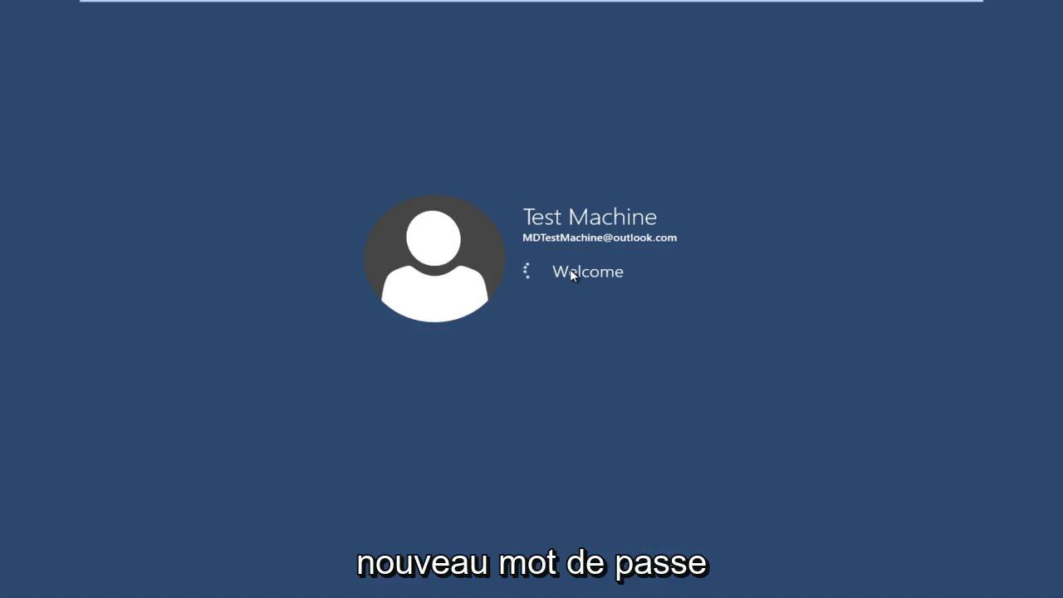